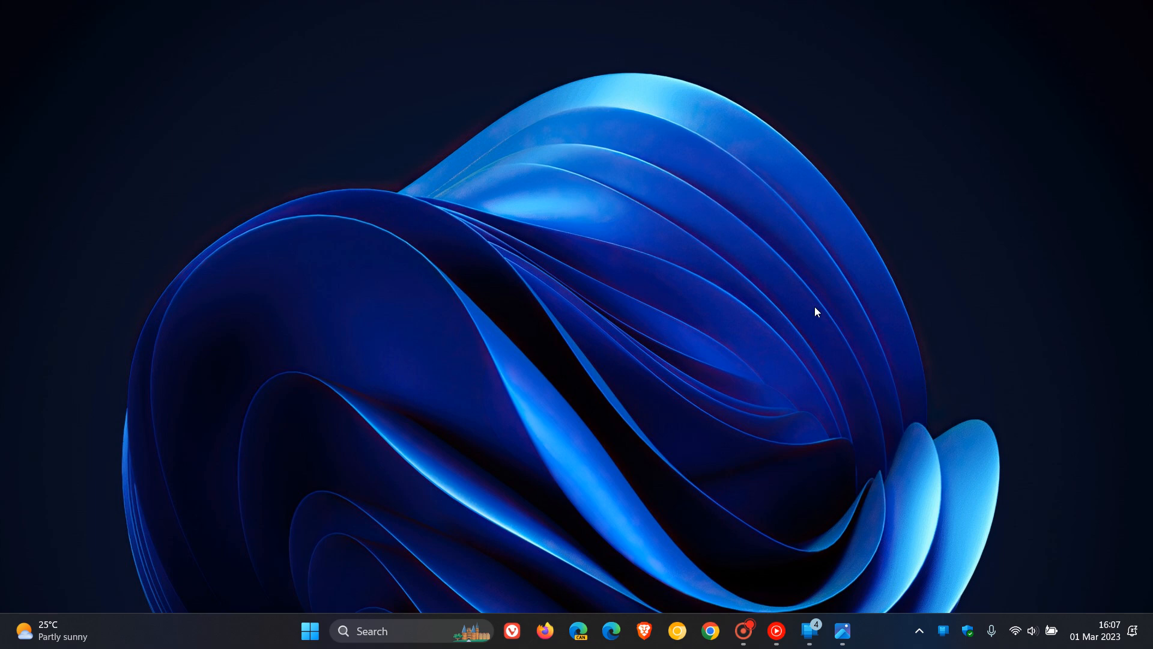
- Launch Phone Link from the taskbar to show the connected phone's Calls page
{"action": "left_click", "coordinate": [809, 631]}
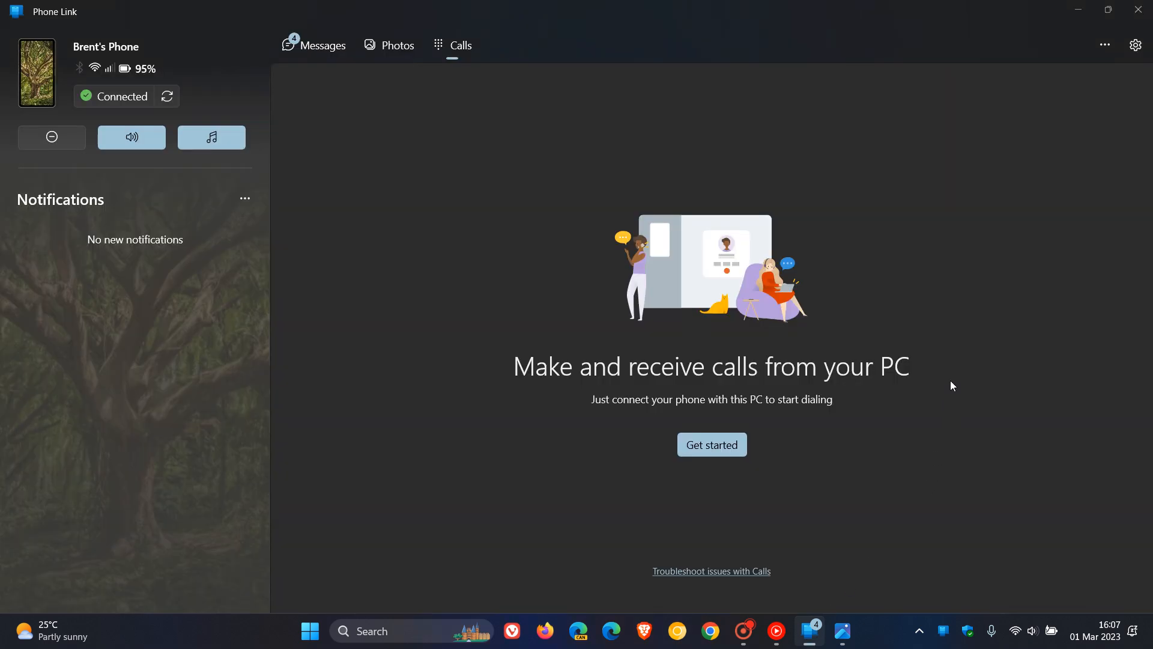
{"action": "mouse_move", "coordinate": [946, 256]}
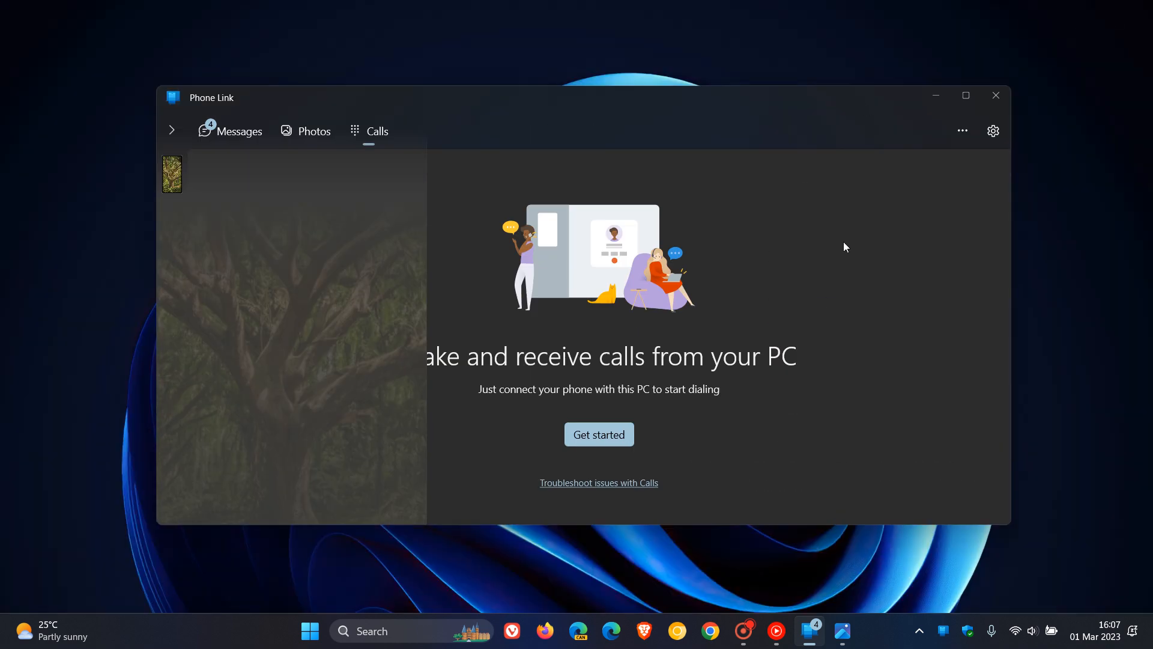
{"action": "mouse_move", "coordinate": [829, 239]}
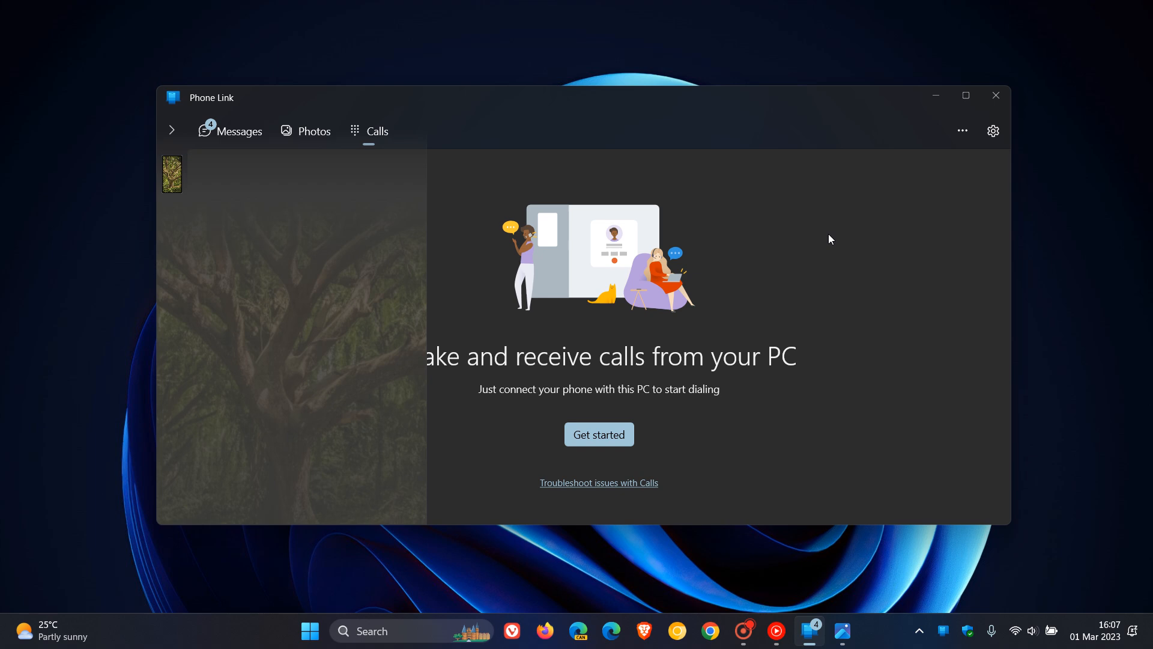
{"action": "mouse_move", "coordinate": [885, 269]}
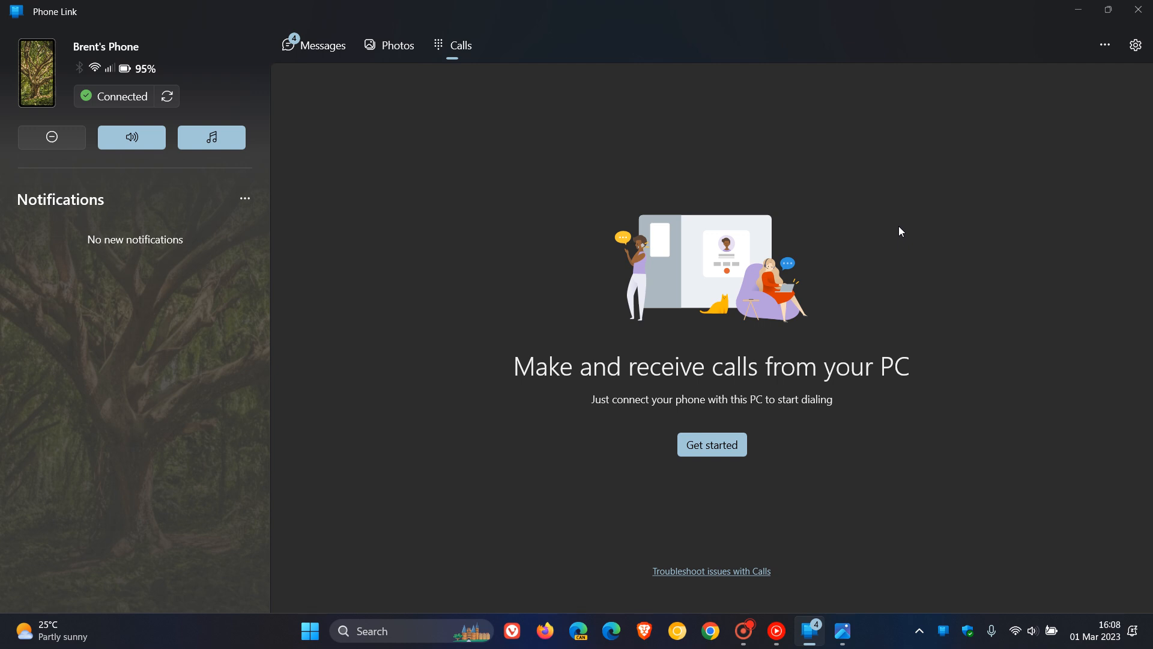
{"action": "mouse_move", "coordinate": [1051, 108]}
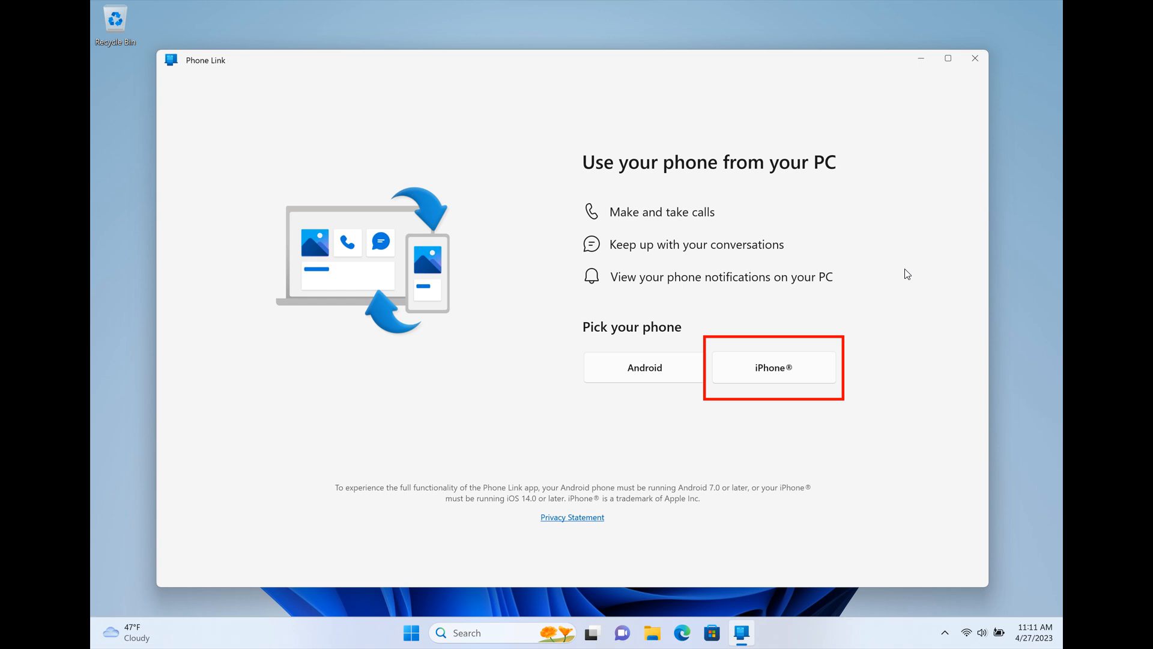
{"action": "mouse_move", "coordinate": [837, 375]}
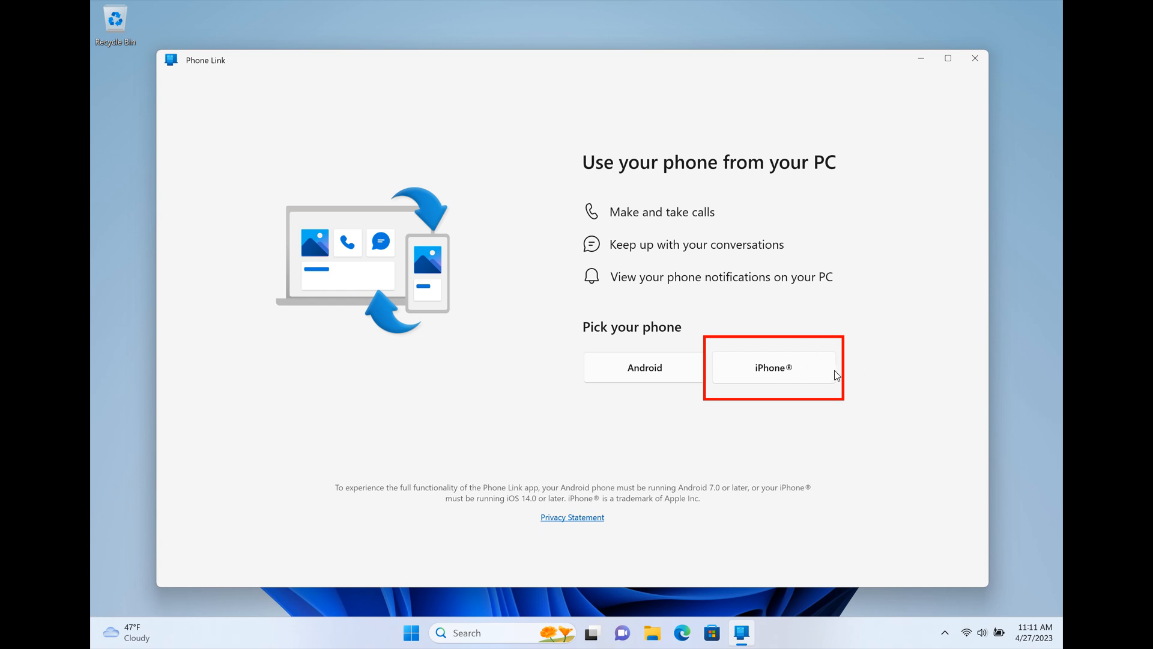
{"action": "mouse_move", "coordinate": [809, 371]}
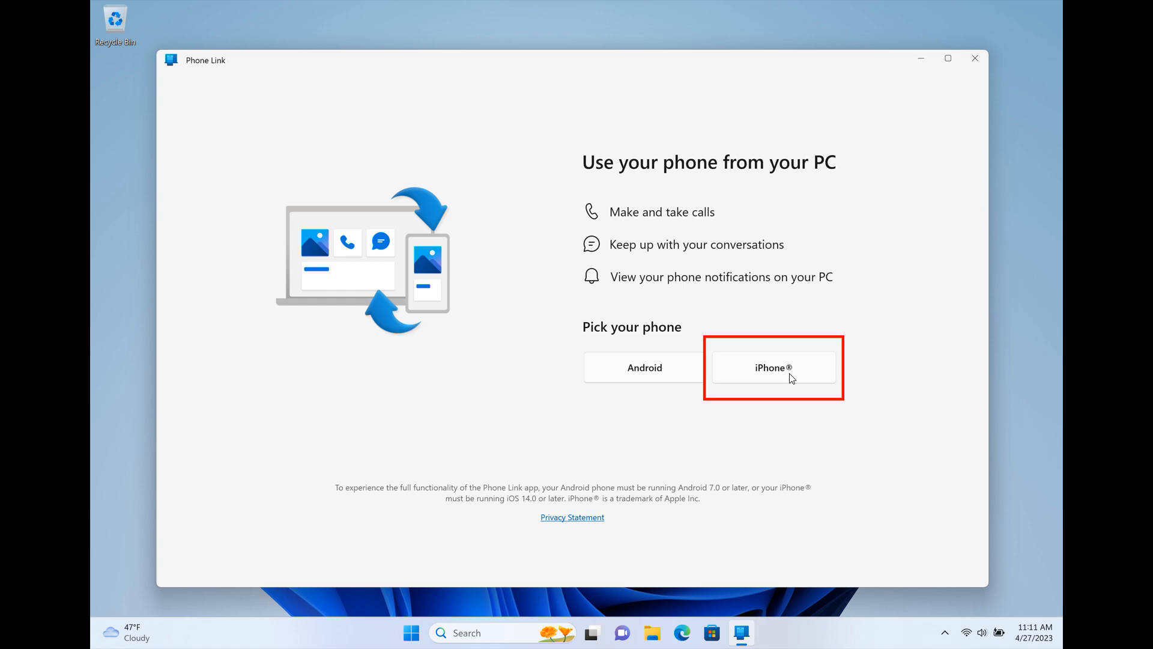
{"action": "mouse_move", "coordinate": [809, 353]}
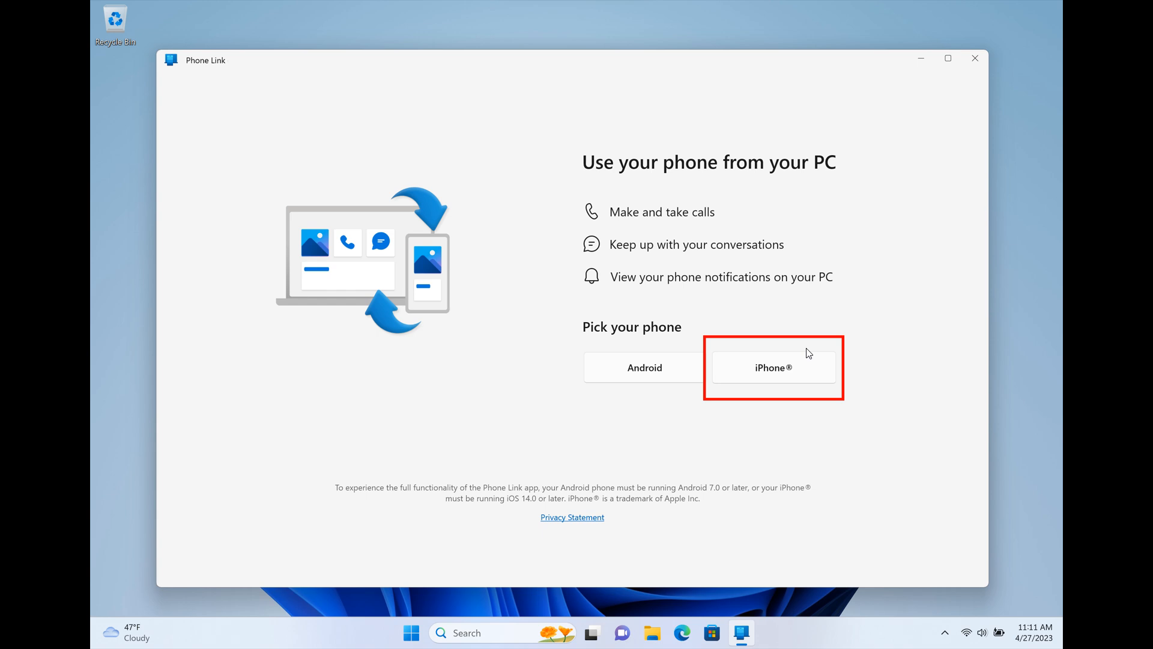
{"action": "mouse_move", "coordinate": [806, 376]}
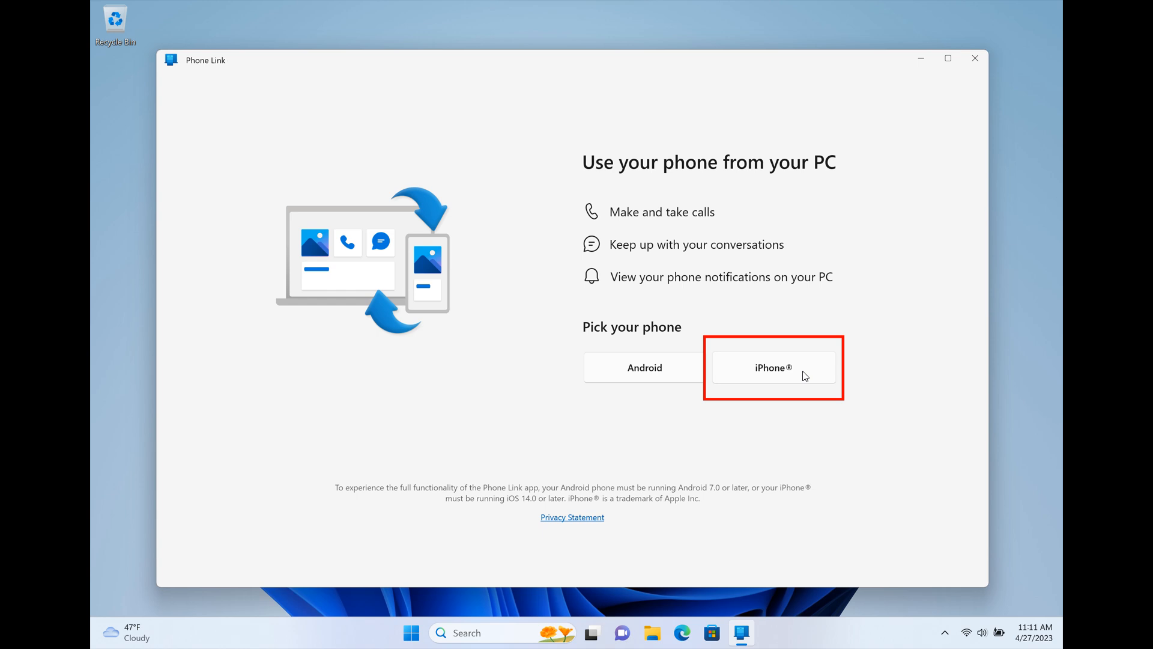
- Pick iPhone on the 'Pick your phone' setup screen
{"action": "left_click", "coordinate": [773, 367]}
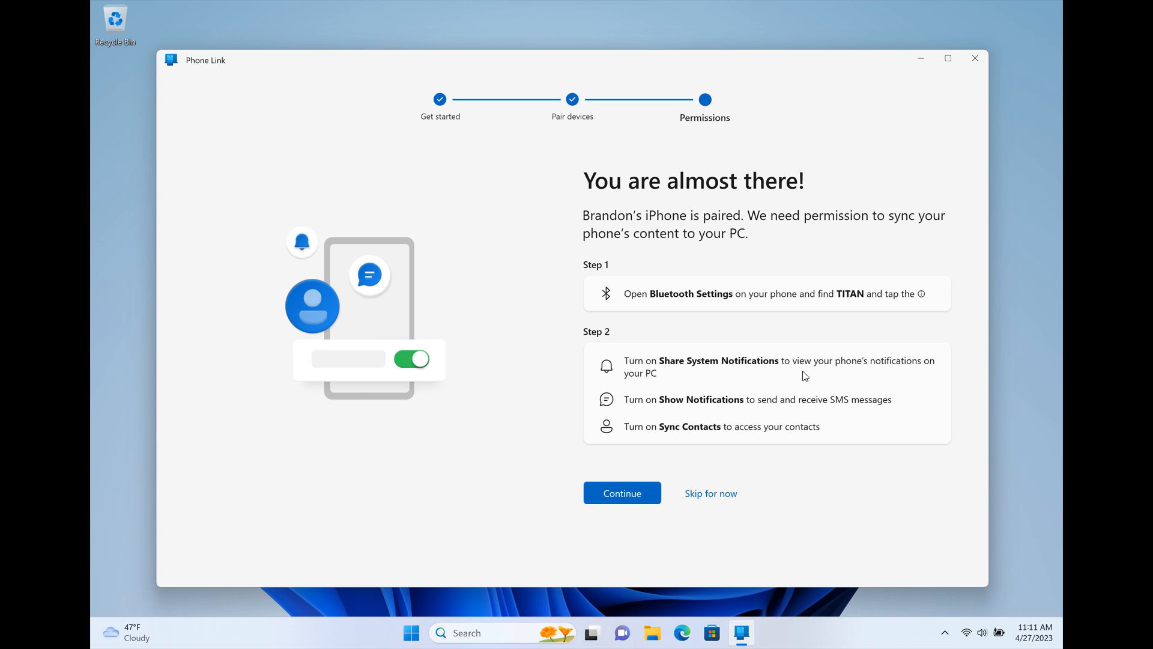
{"action": "mouse_move", "coordinate": [782, 445]}
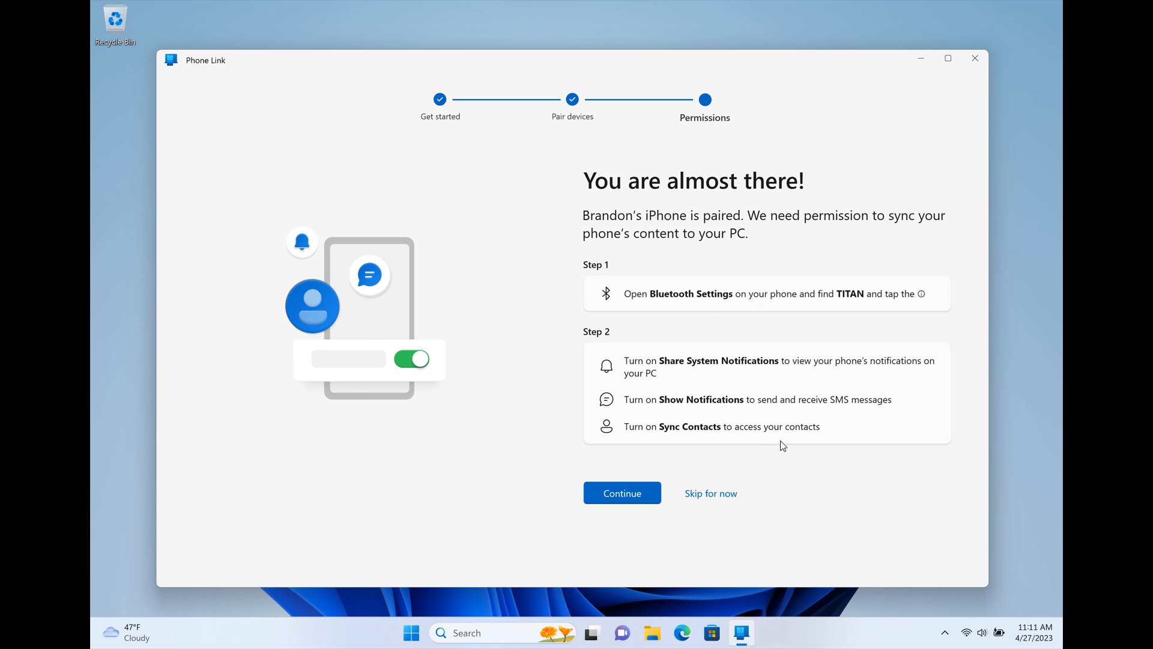
{"action": "mouse_move", "coordinate": [847, 486]}
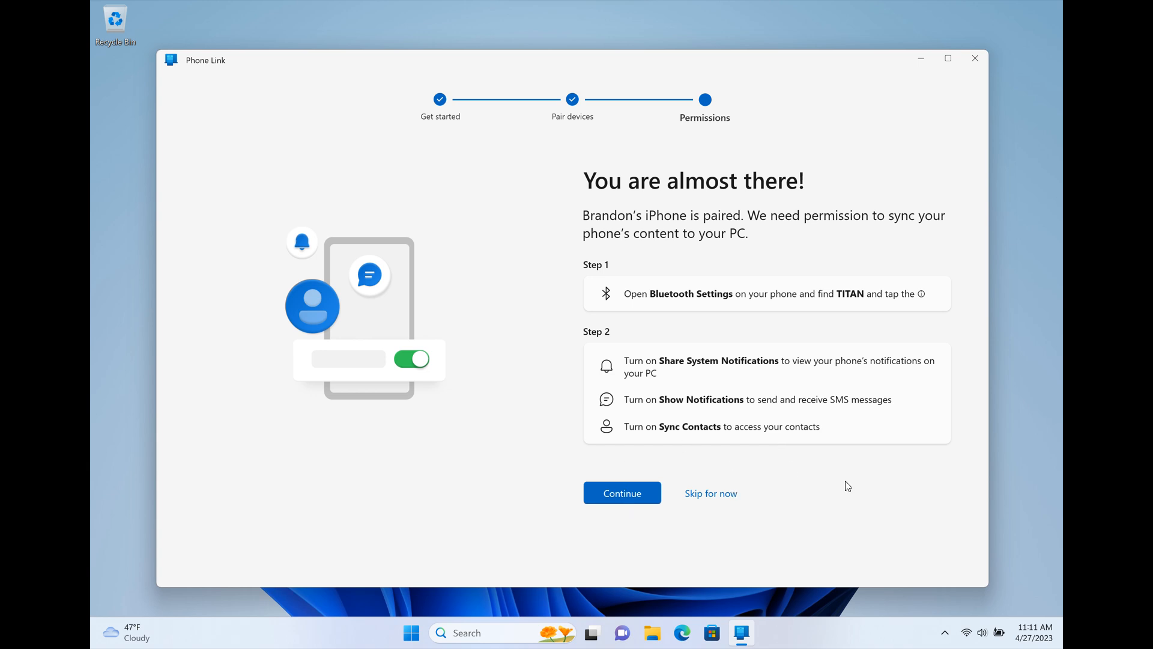
- Continue past the Permissions page to reach the iPhone's Messages view
{"action": "left_click", "coordinate": [620, 493]}
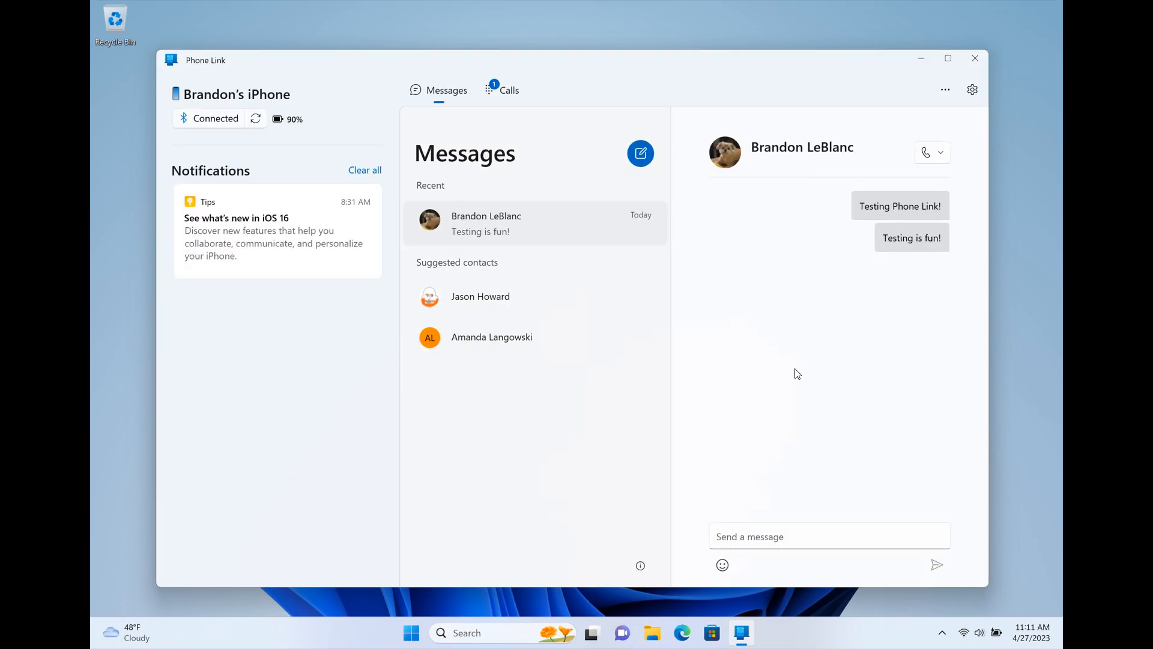
{"action": "mouse_move", "coordinate": [775, 396]}
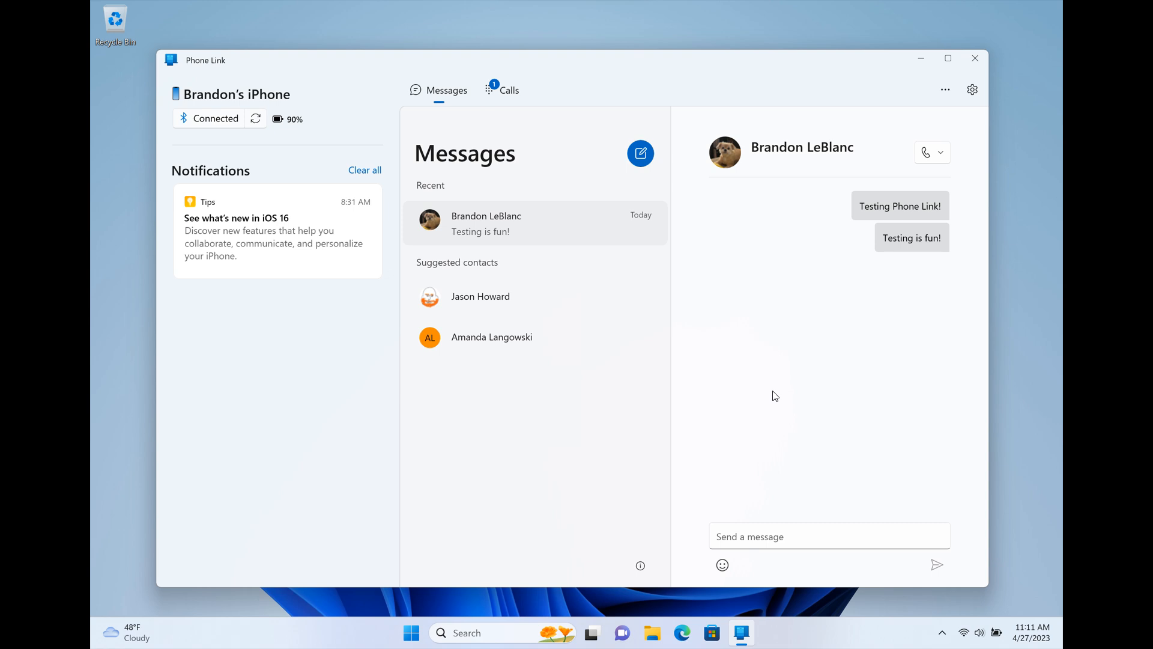
{"action": "mouse_move", "coordinate": [764, 386]}
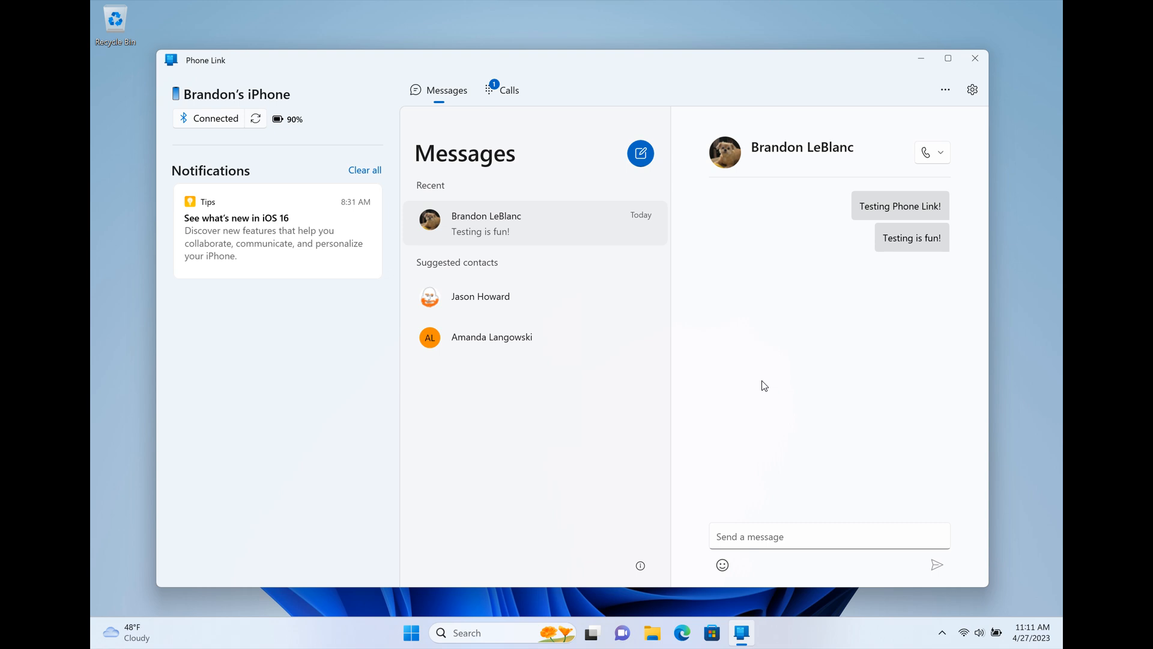
{"action": "mouse_move", "coordinate": [758, 382]}
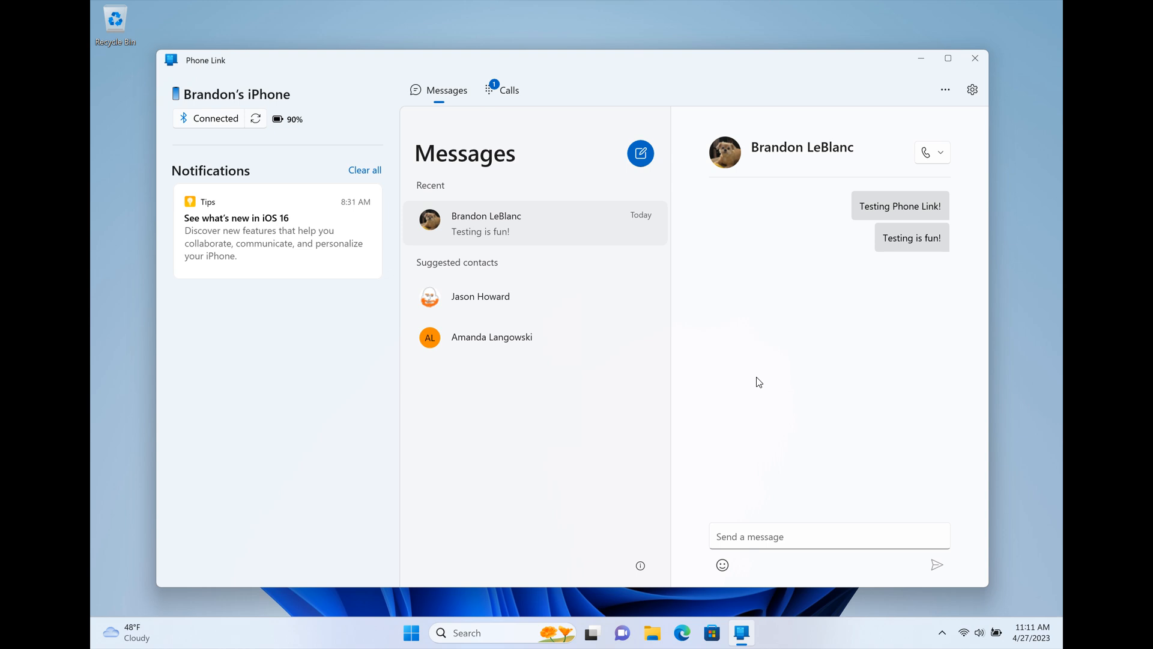
{"action": "mouse_move", "coordinate": [622, 449]}
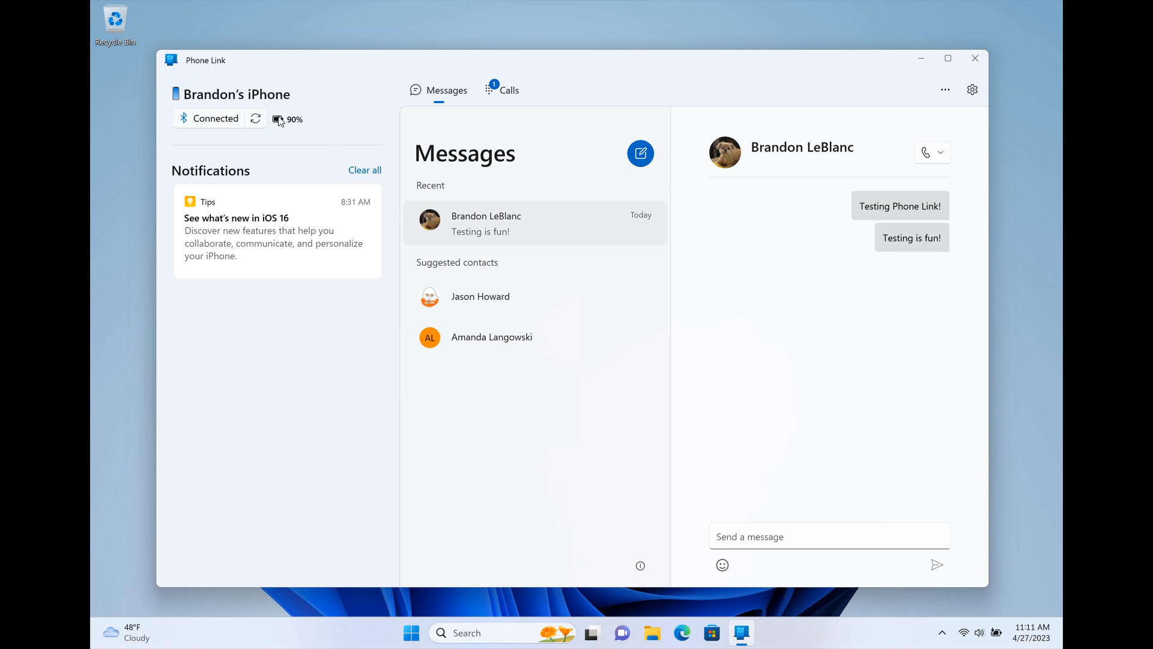
{"action": "mouse_move", "coordinate": [306, 121]}
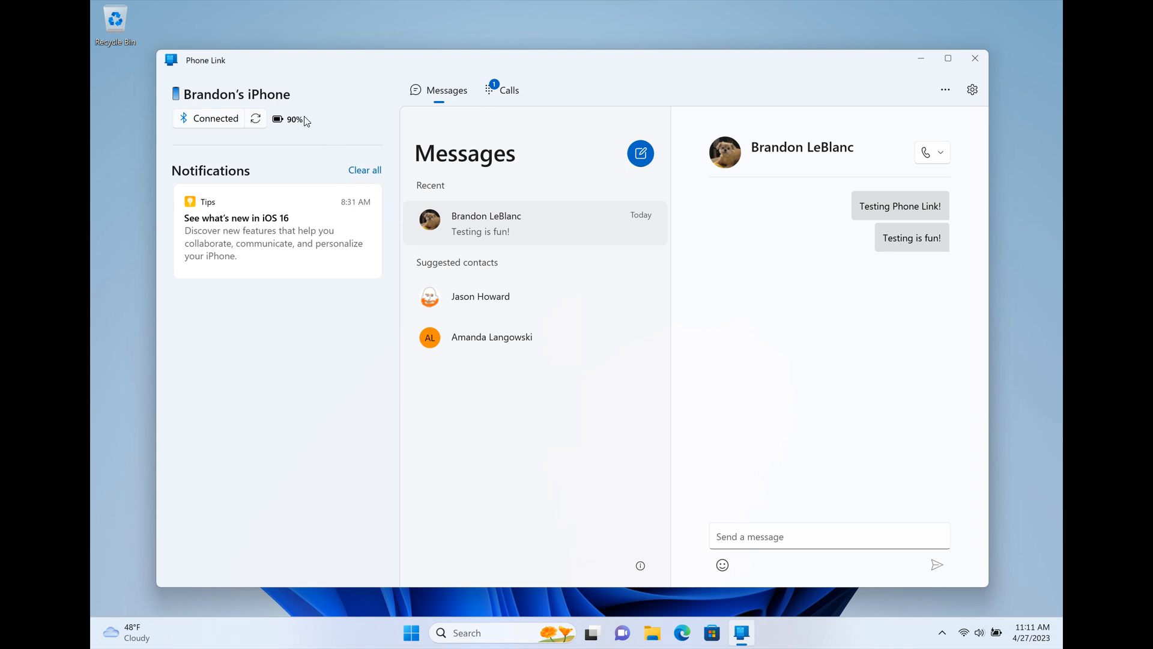
{"action": "mouse_move", "coordinate": [658, 379]}
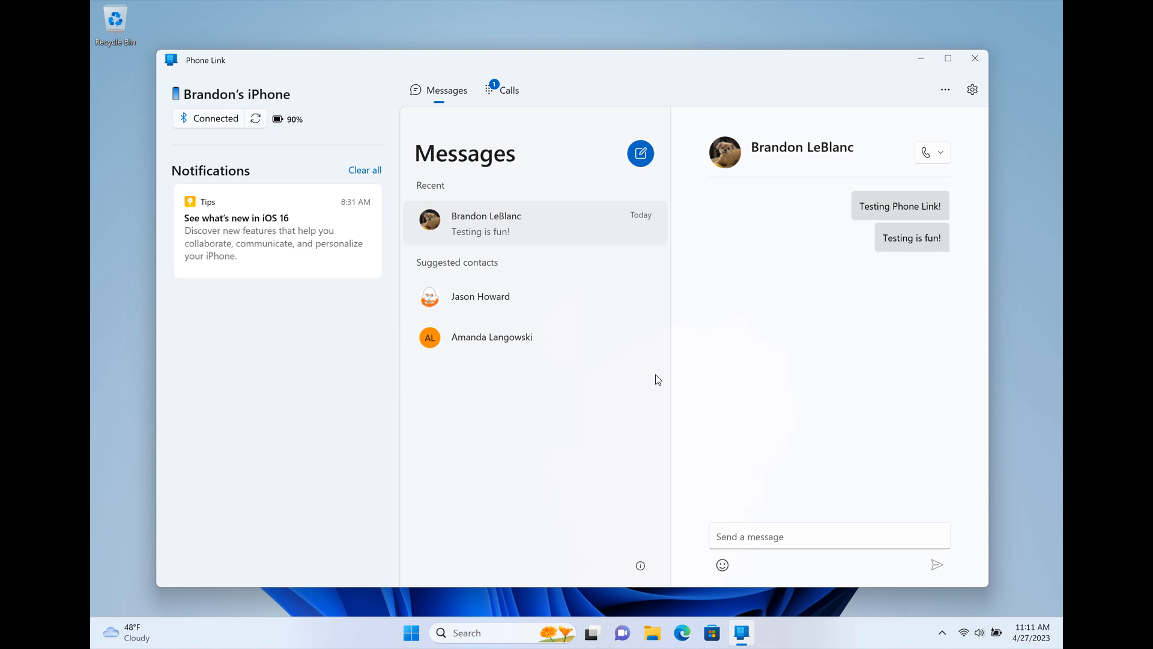
{"action": "mouse_move", "coordinate": [705, 351]}
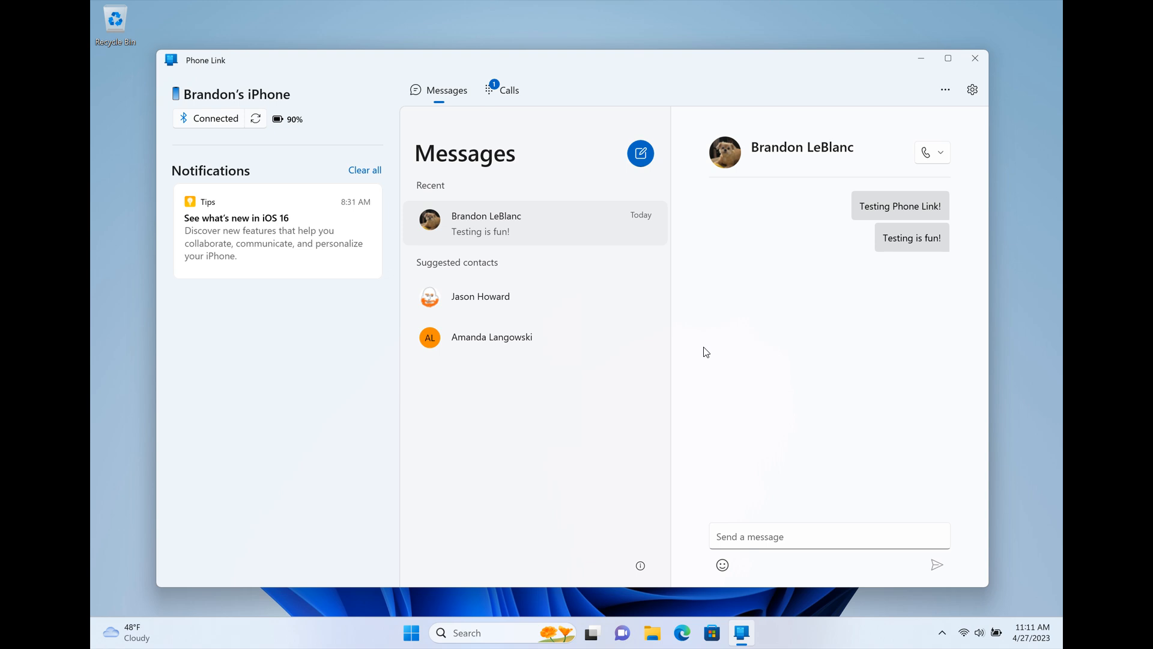
{"action": "mouse_move", "coordinate": [722, 321]}
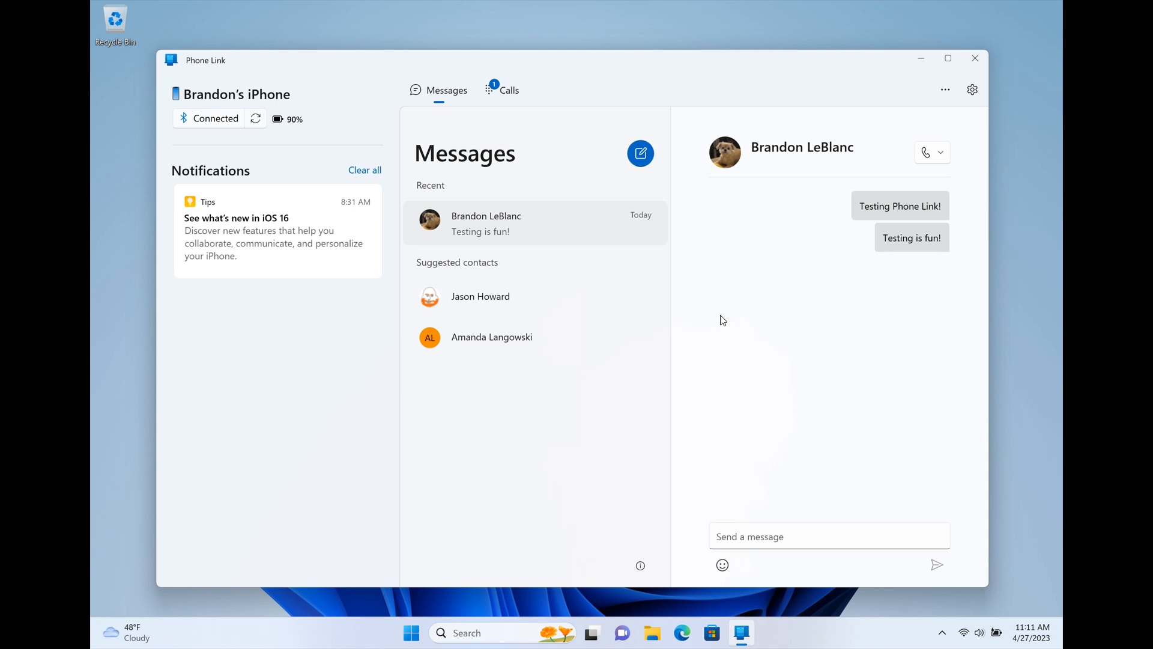
{"action": "mouse_move", "coordinate": [717, 324]}
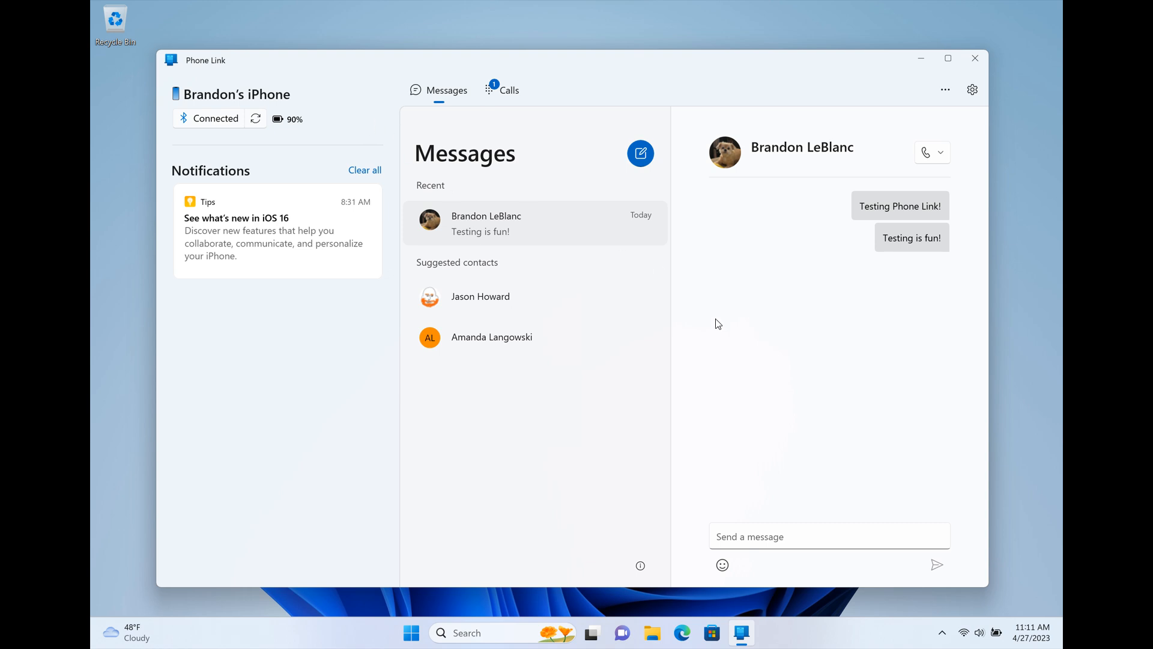
{"action": "mouse_move", "coordinate": [699, 341]}
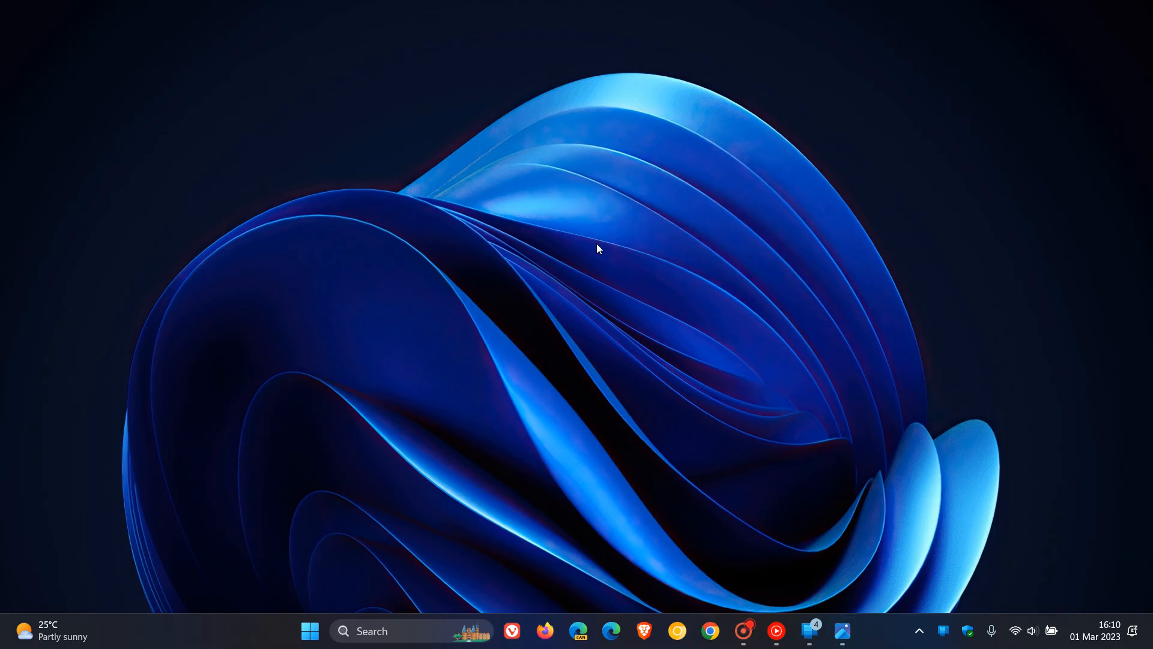
{"action": "mouse_move", "coordinate": [714, 267]}
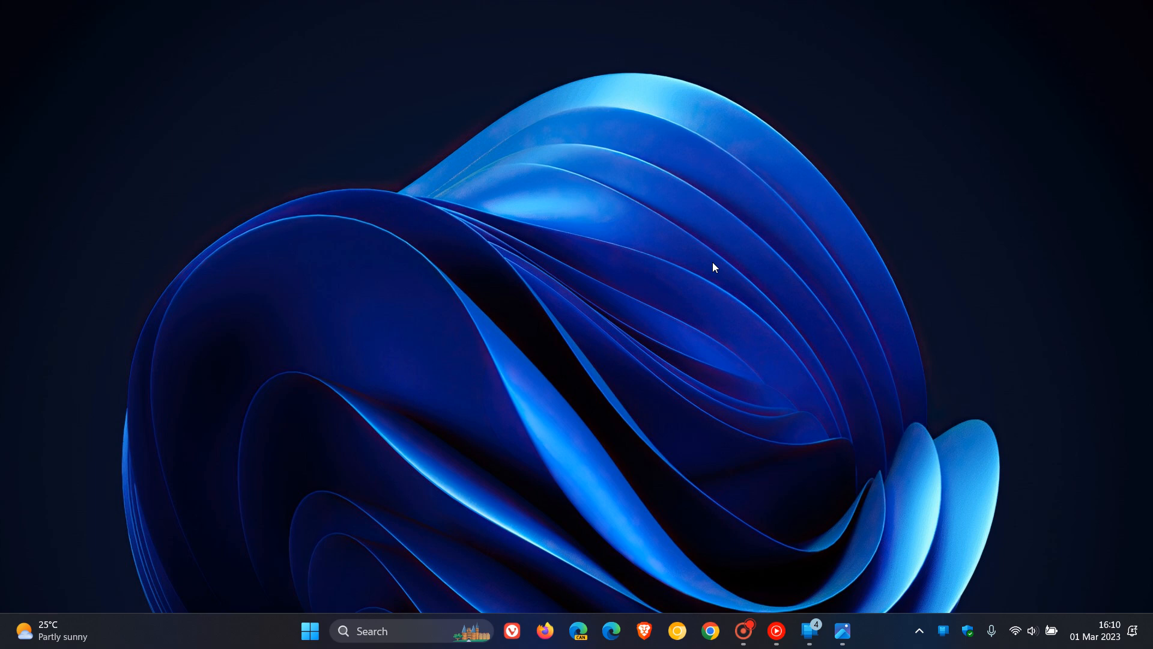
{"action": "mouse_move", "coordinate": [736, 272]}
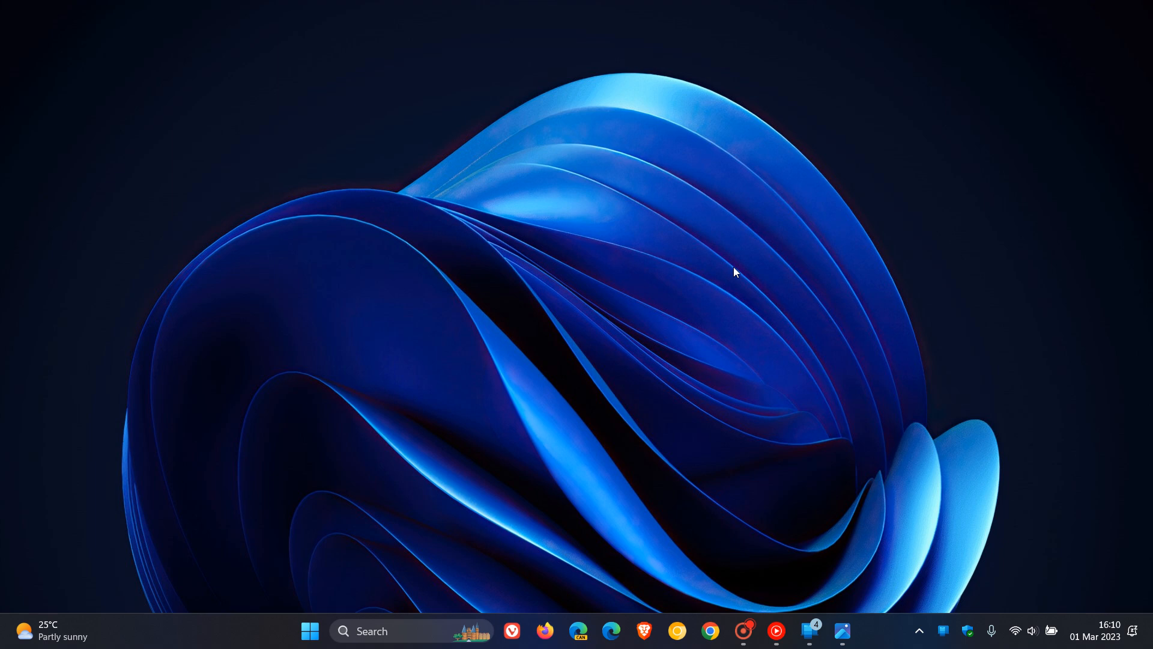
{"action": "mouse_move", "coordinate": [714, 288]}
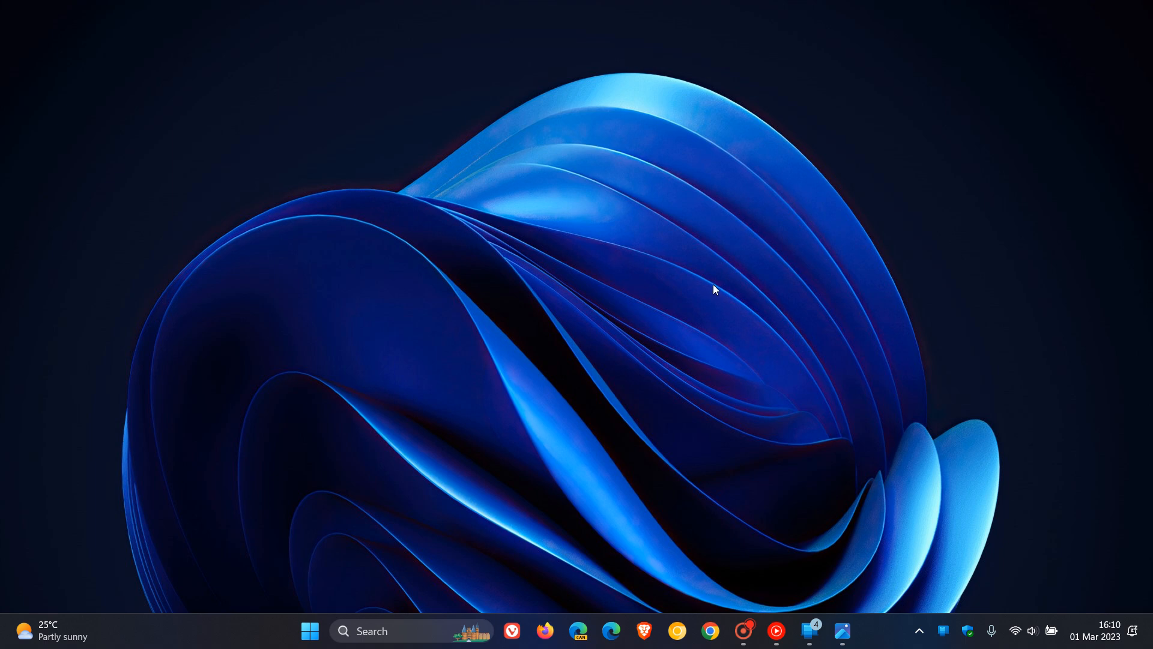